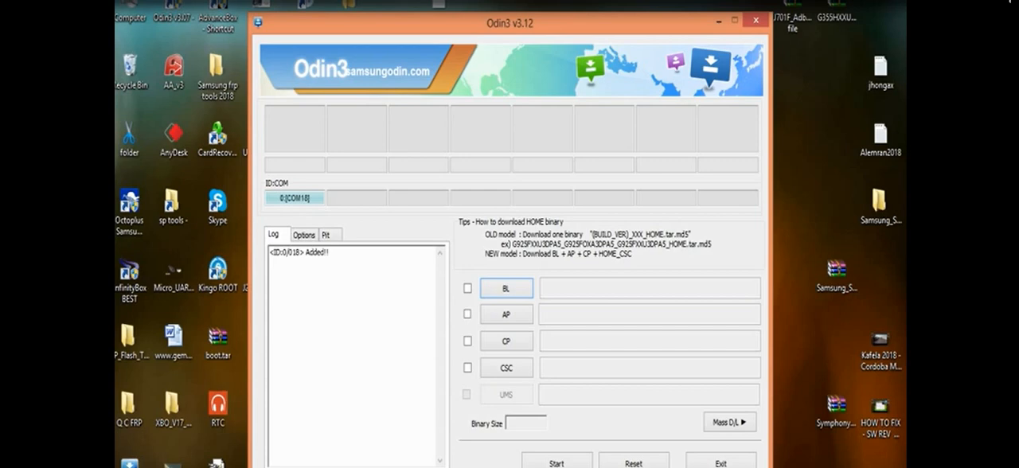
# - Start choosing an AP firmware file and browse the Desktop folders
pyautogui.click(506, 314)
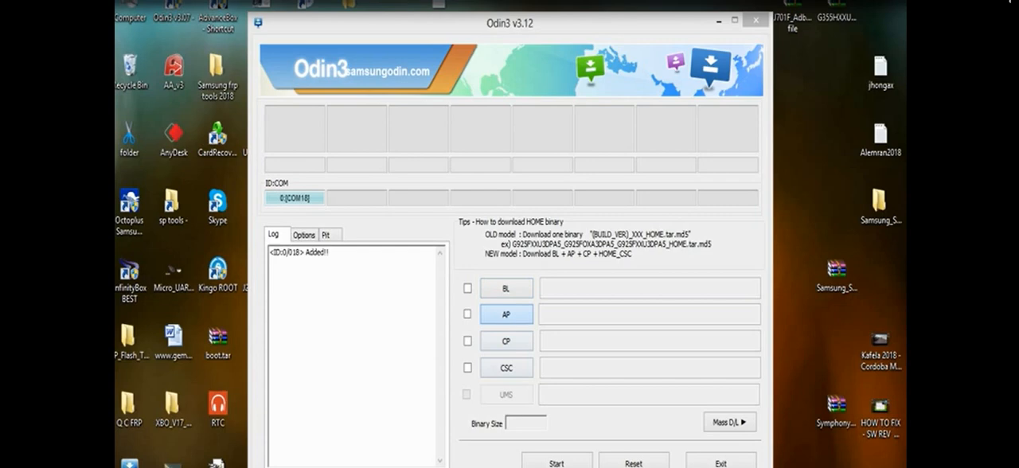
pyautogui.click(506, 313)
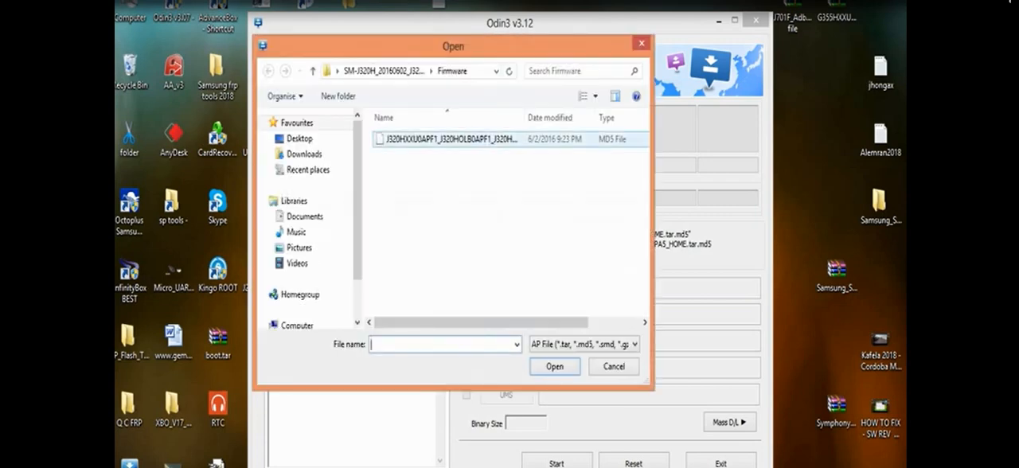
pyautogui.click(299, 137)
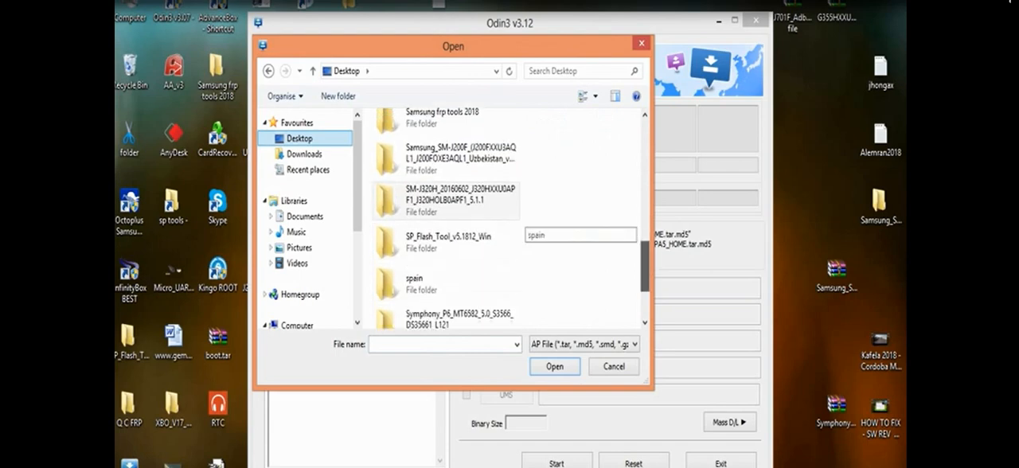
pyautogui.scroll(-3)
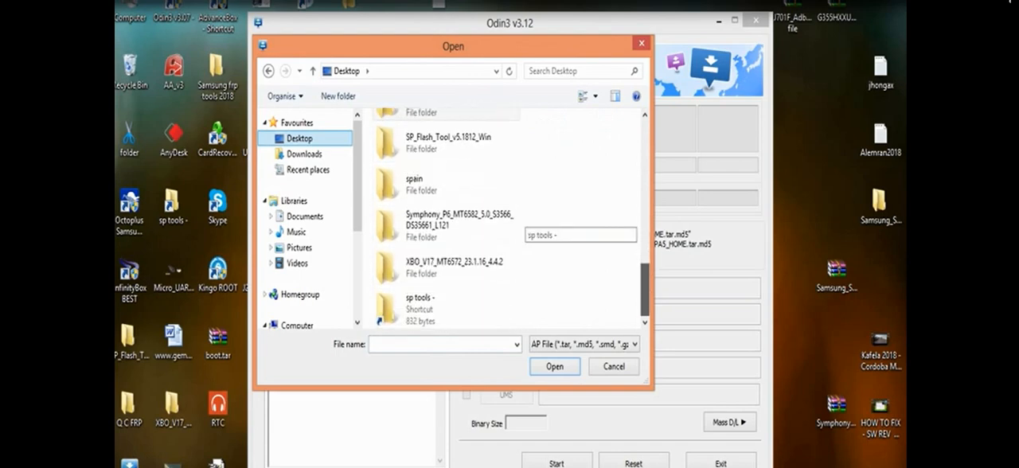
pyautogui.scroll(-3)
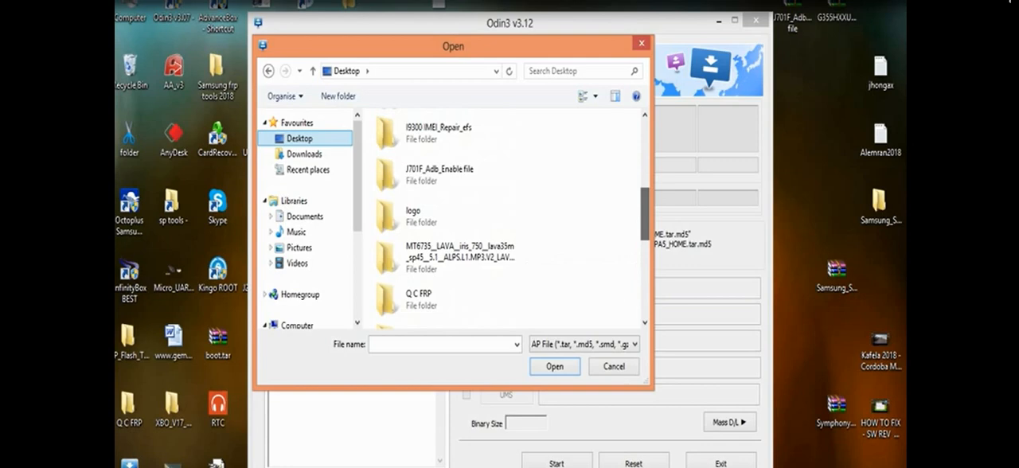
pyautogui.moveTo(443, 172)
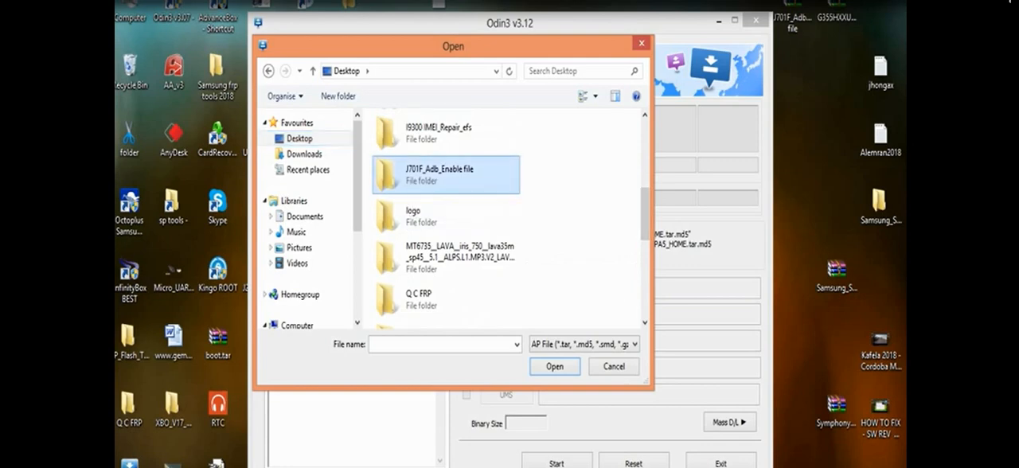
# - Load the Eng boot .tar from the J701F_Adb_Enable file folder into the AP slot
pyautogui.doubleClick(446, 173)
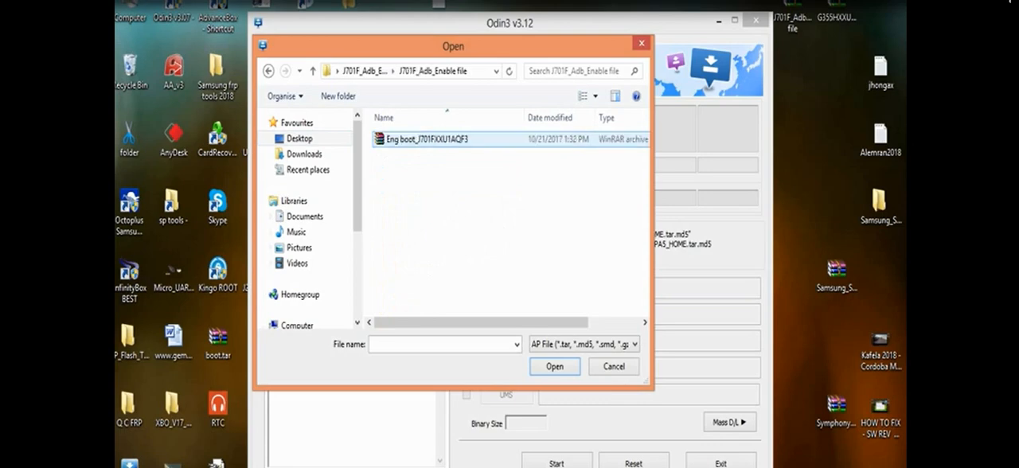
pyautogui.click(554, 366)
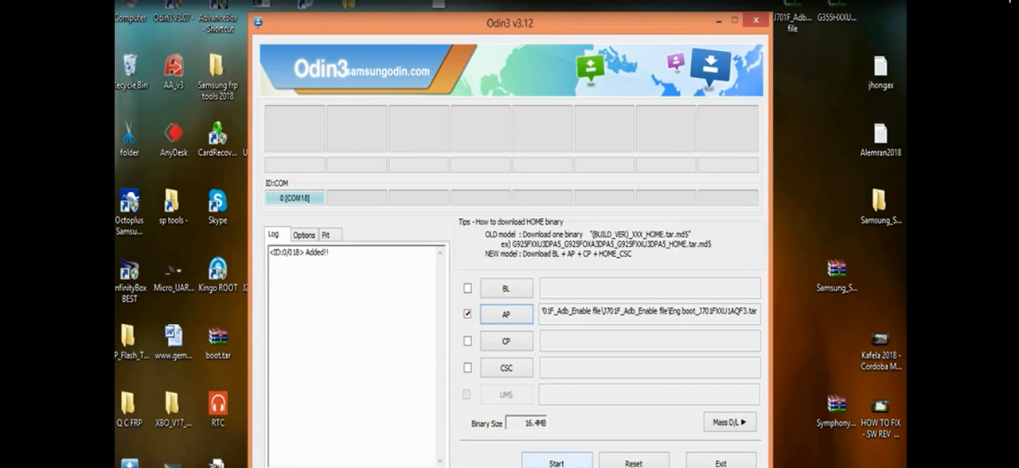
# - Start flashing the loaded ADB-enable eng boot file to the connected J701F
pyautogui.click(556, 462)
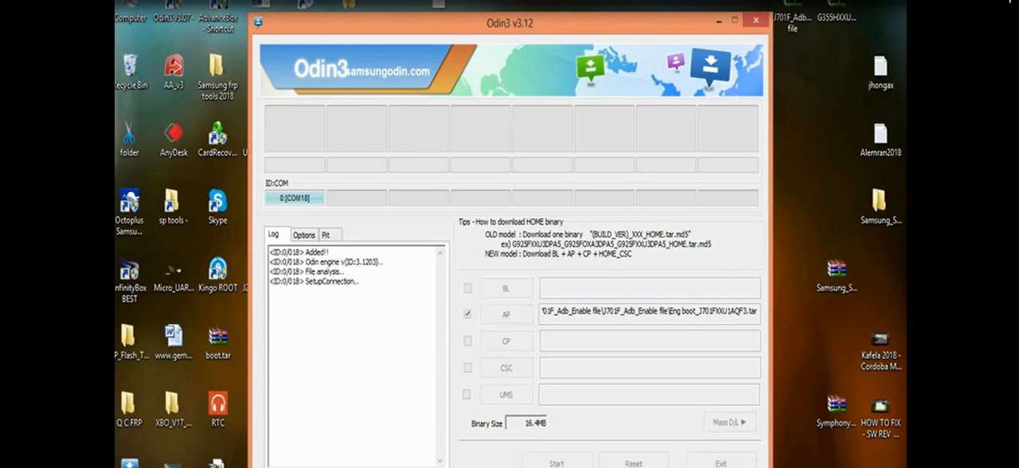
pyautogui.click(558, 462)
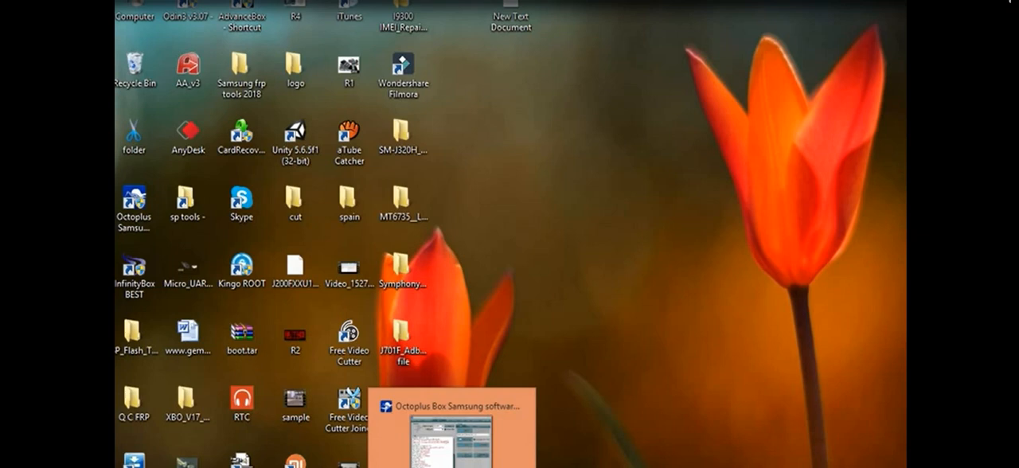
# - Restore the Octoplus Box Samsung window showing the J701F FRP reset log
pyautogui.click(454, 407)
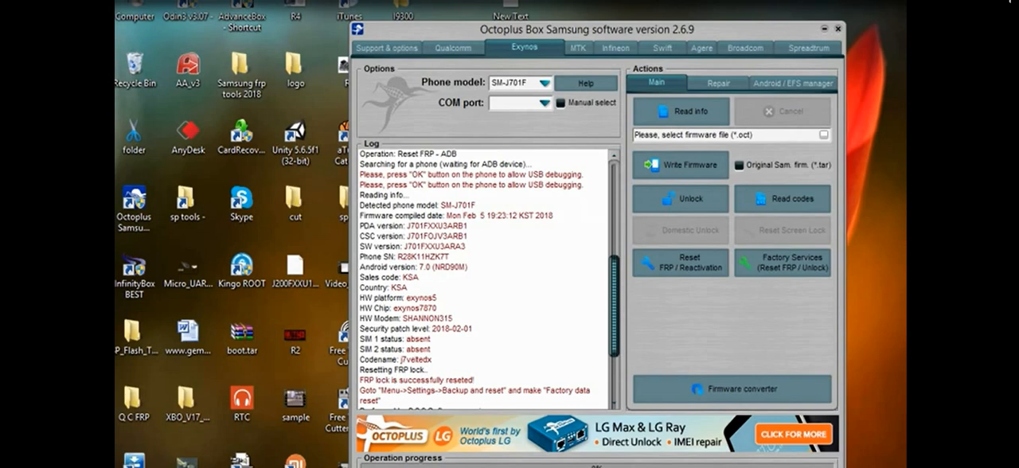
pyautogui.click(548, 83)
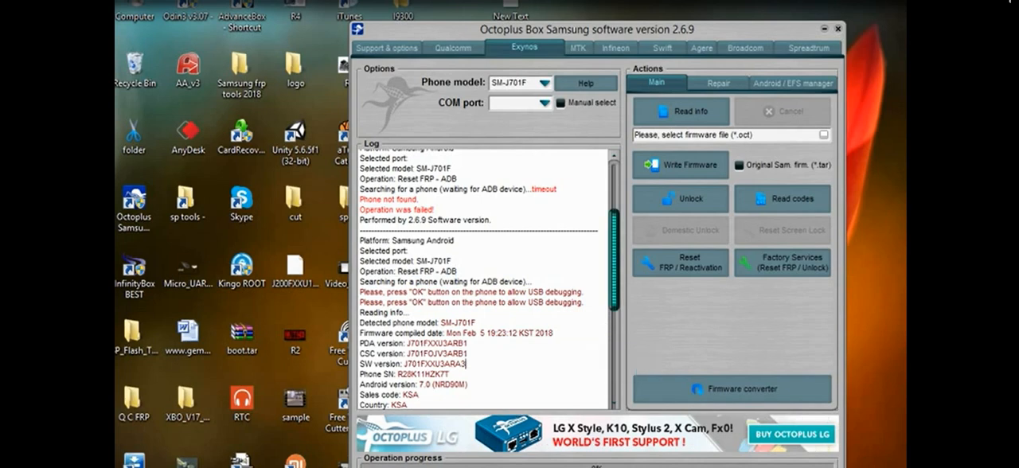
pyautogui.scroll(-3)
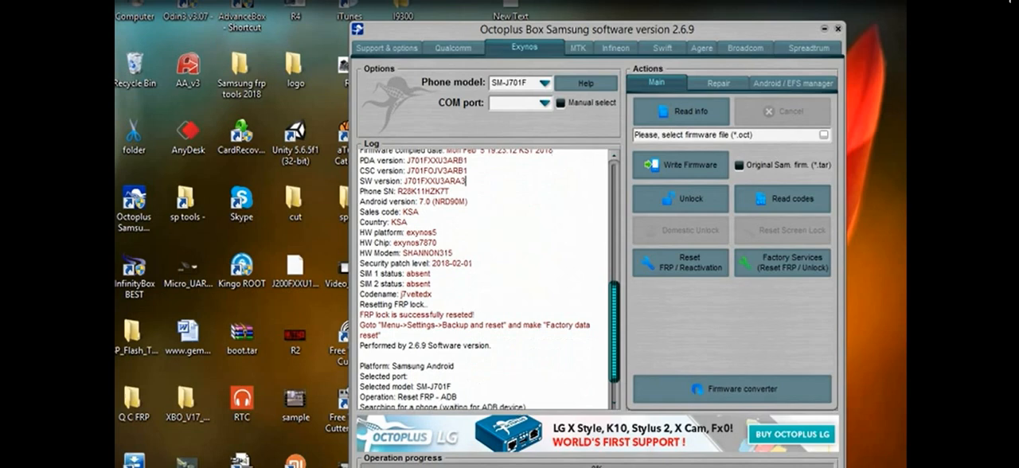